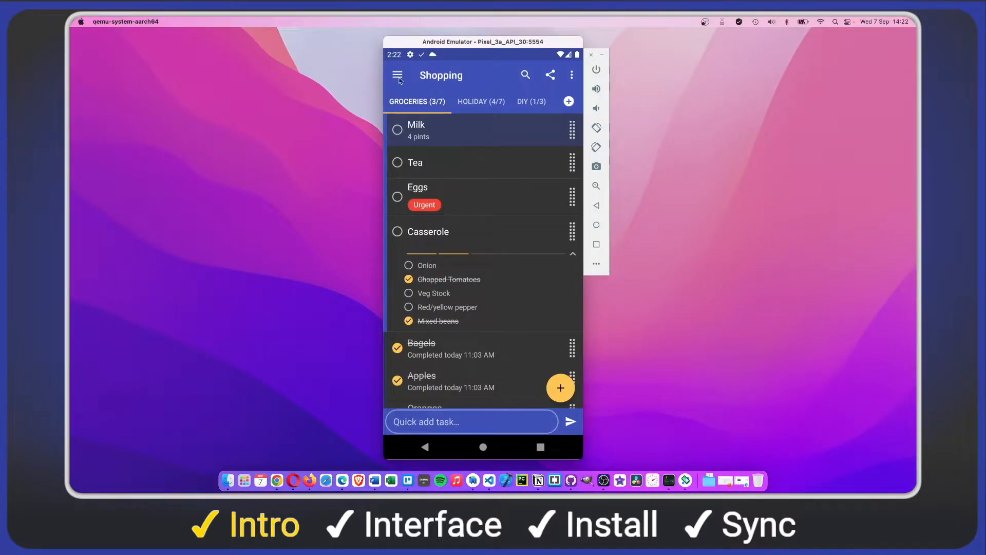
Open the emulated Tasks app's list drawer to show every list, Shopping through Bucket List.
click(397, 75)
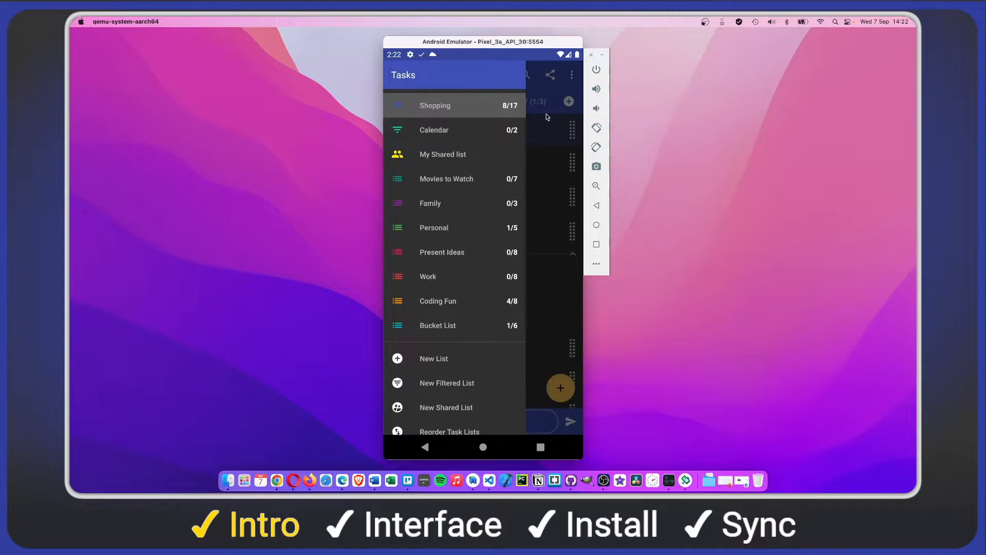
click(434, 105)
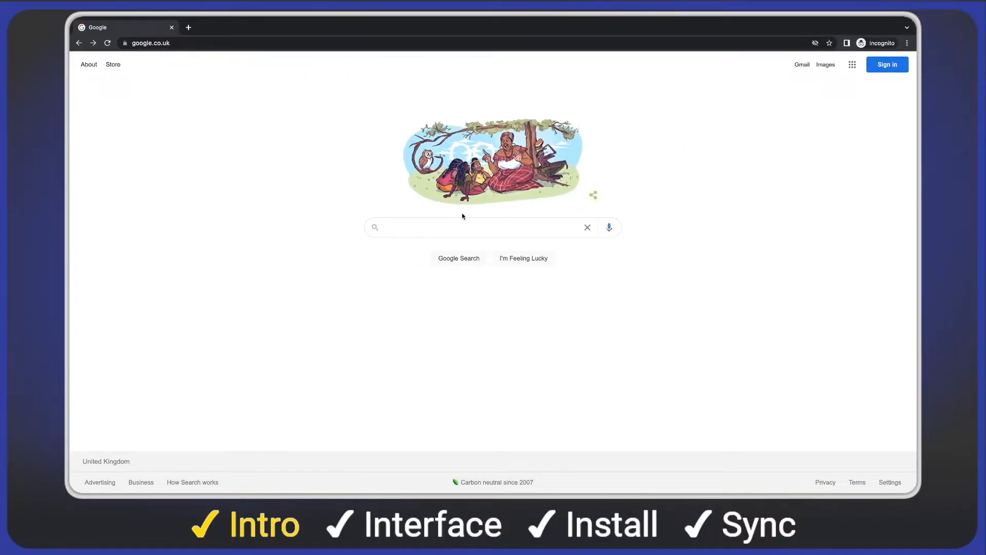
Search Google for 'tasks app' and open the mytasksapp.com result.
text(tasks app)
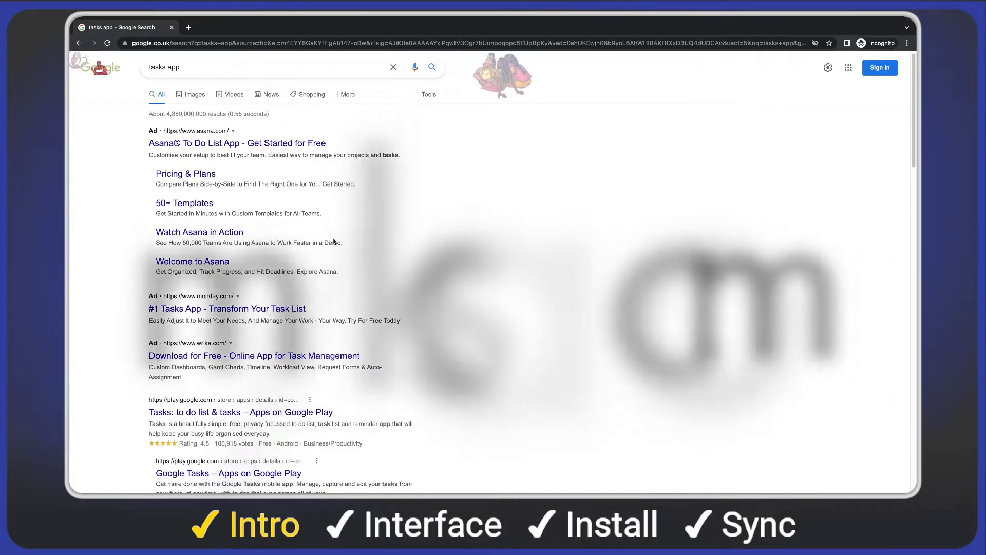
scroll(down, 3)
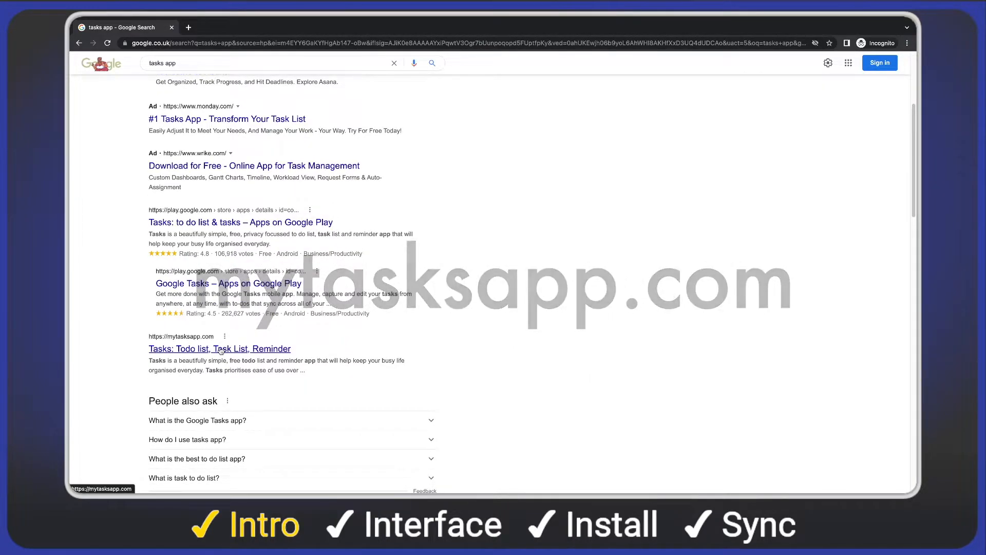
click(219, 349)
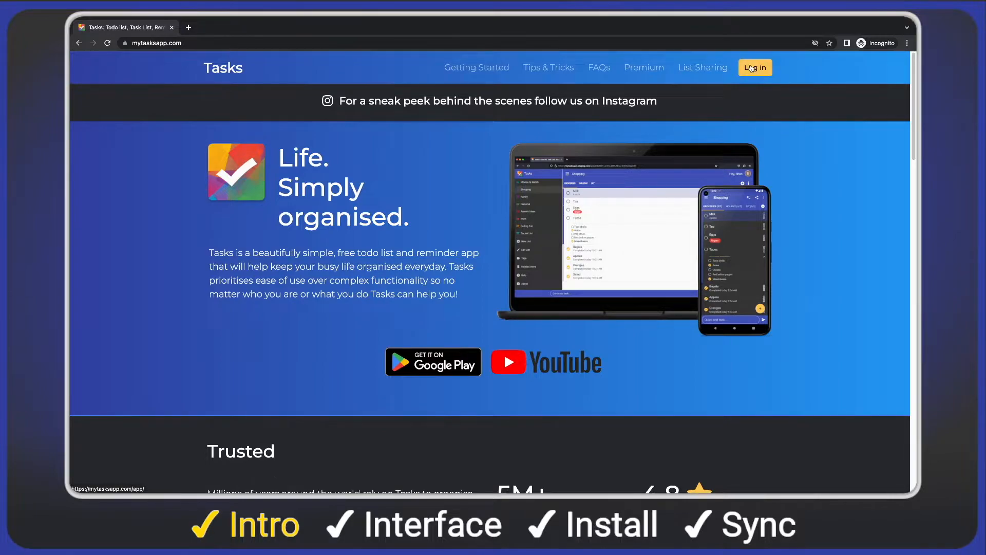
Log in to mytasksapp.com with Google email and password, landing on the Shopping list.
click(755, 68)
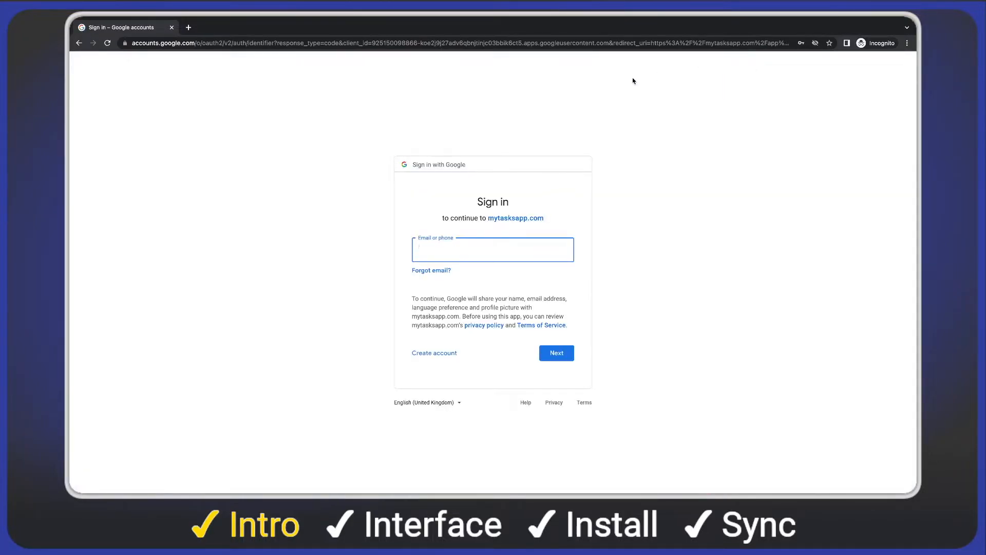
click(556, 353)
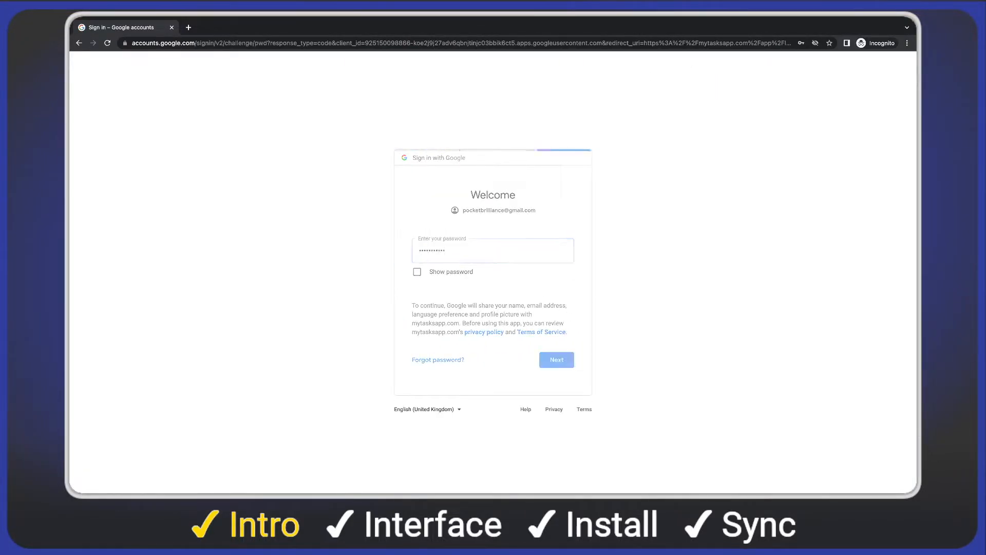
click(557, 359)
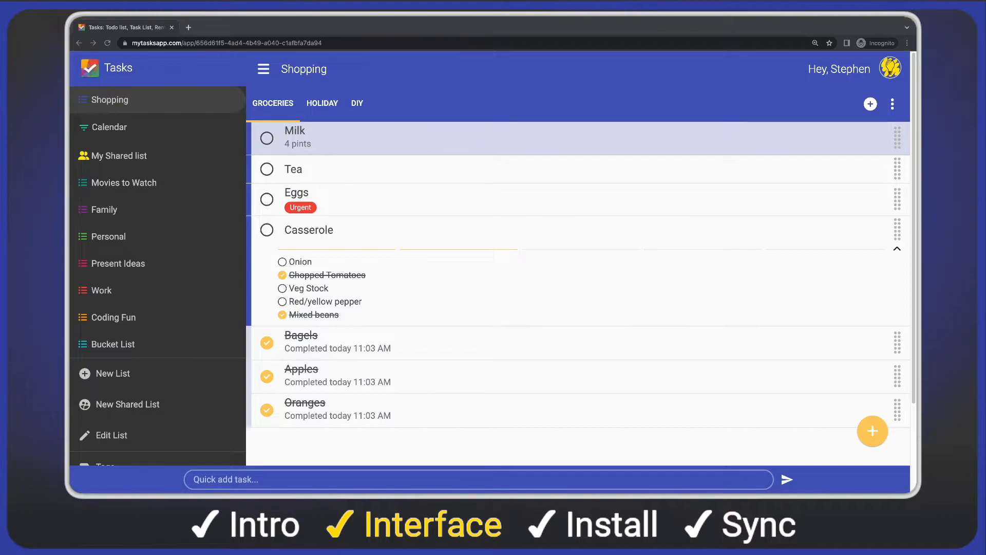
mouse_move(276, 32)
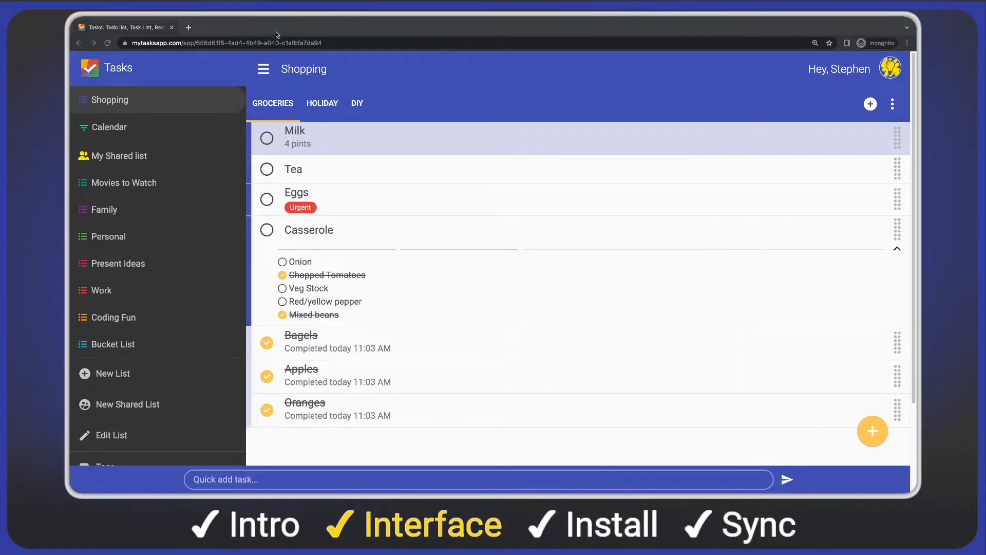
mouse_move(263, 71)
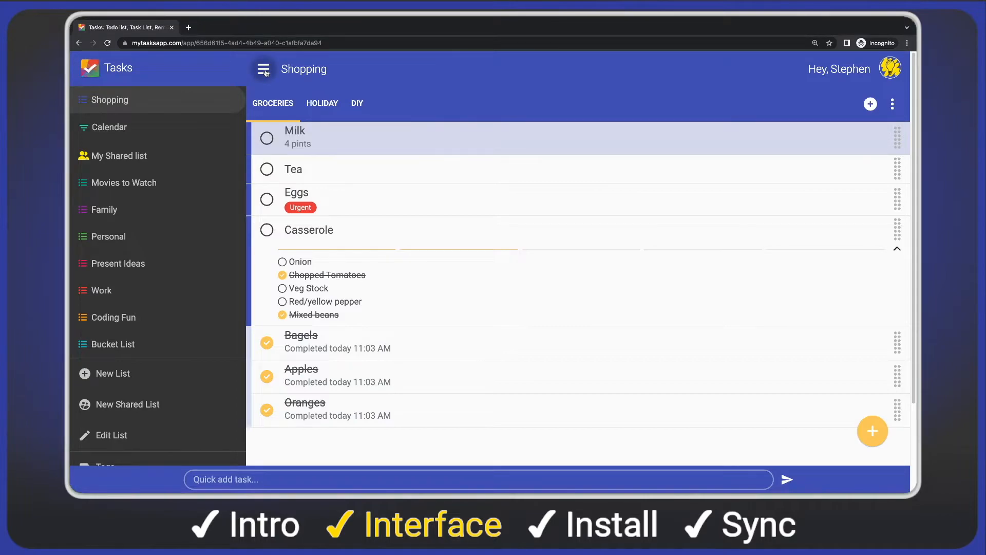
click(262, 69)
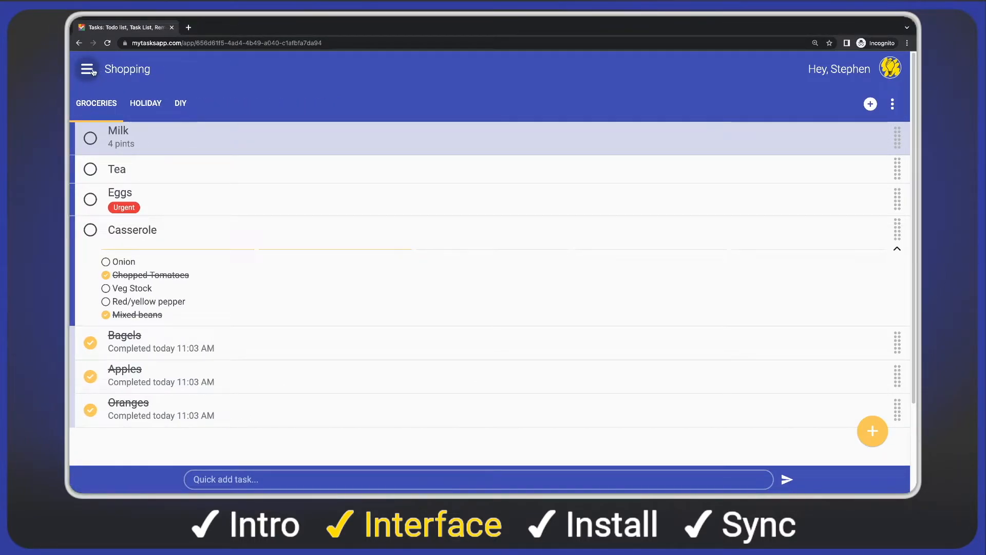
click(87, 69)
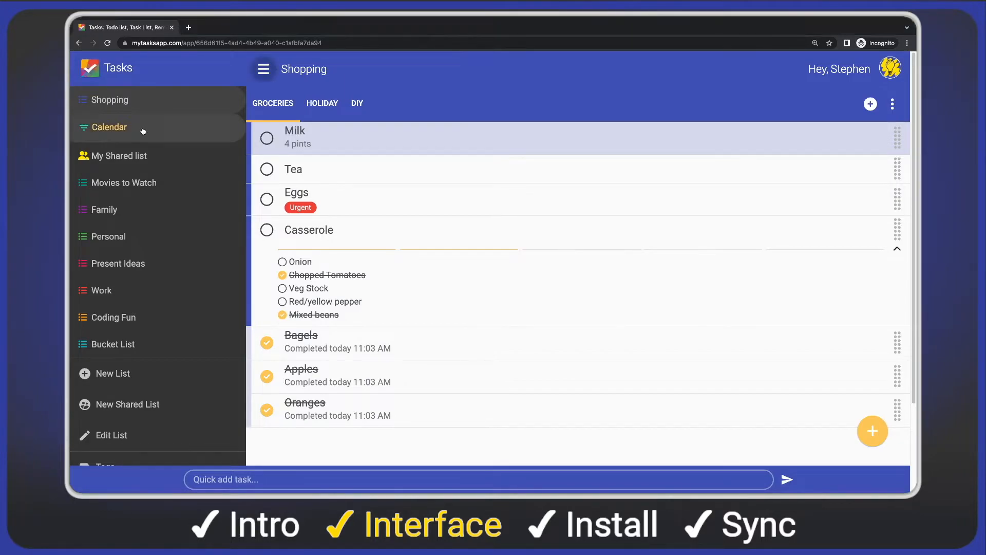
click(109, 127)
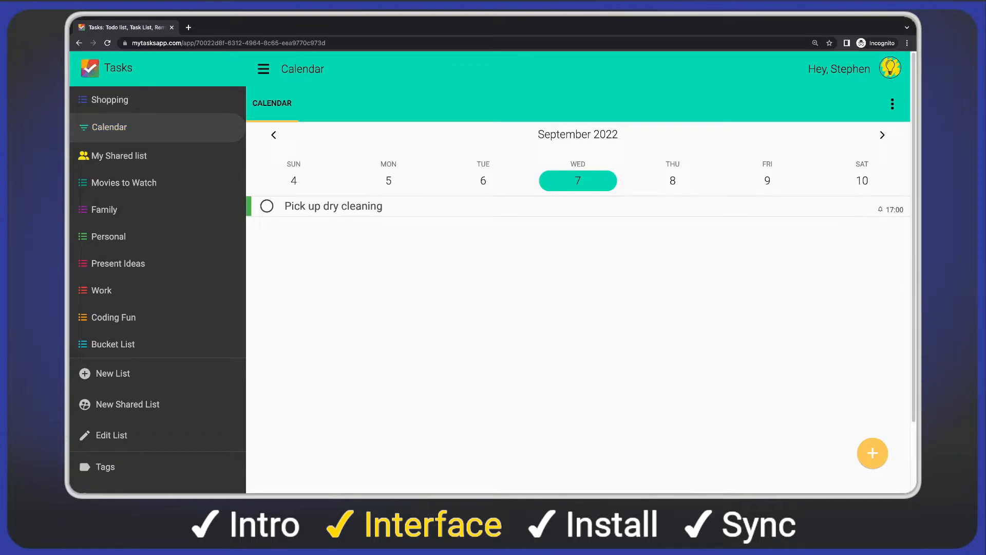
mouse_move(190, 160)
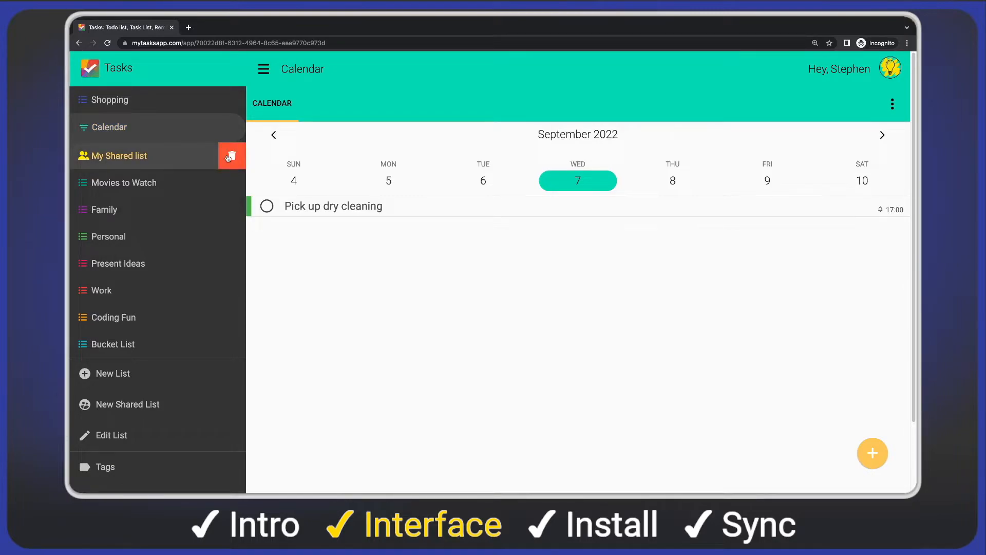
click(231, 155)
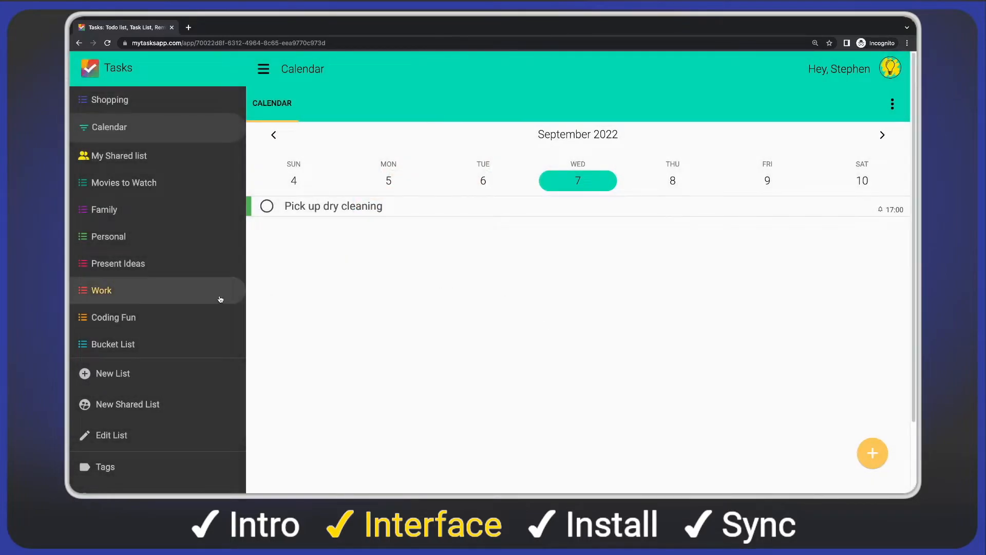
click(109, 99)
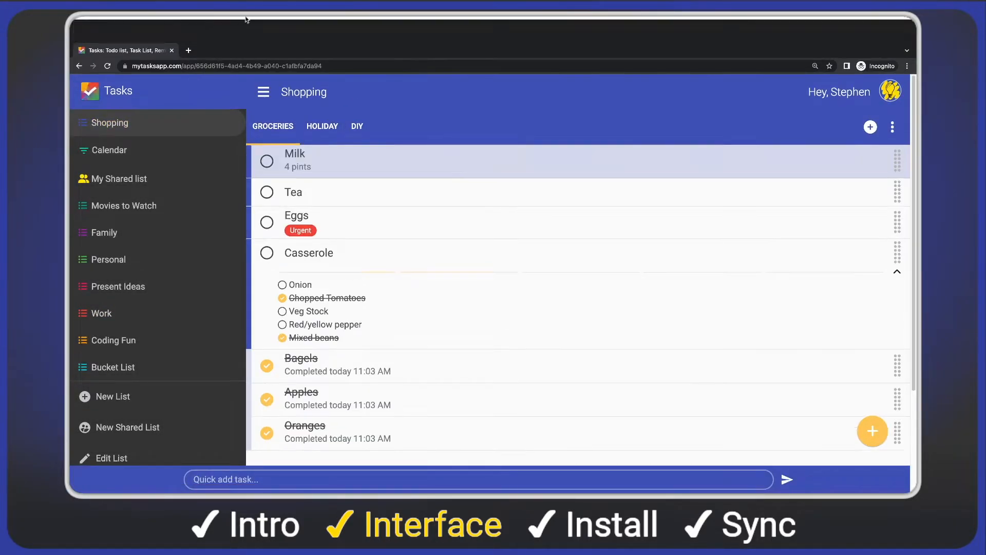
Switch to the Holiday sub-list and glance at its options menu.
click(322, 103)
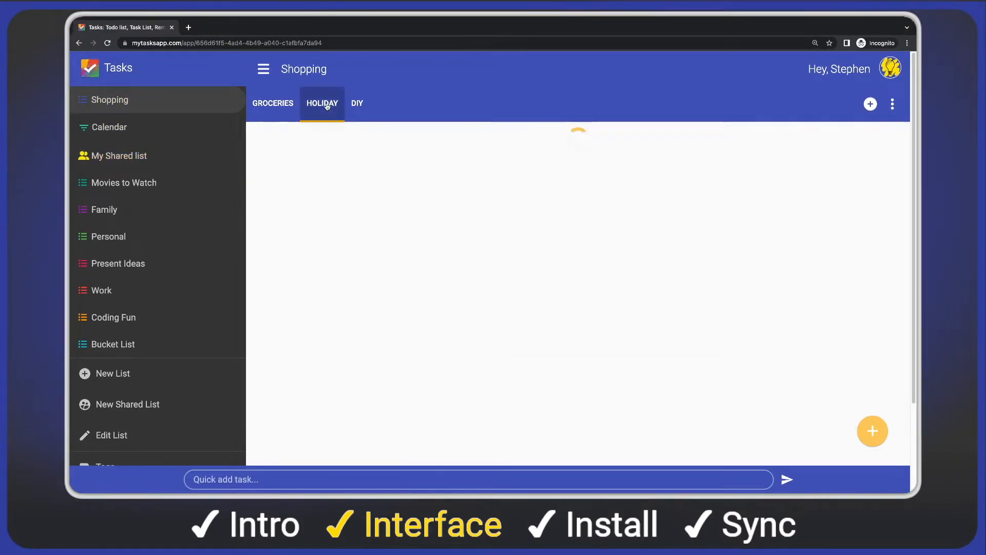
click(322, 103)
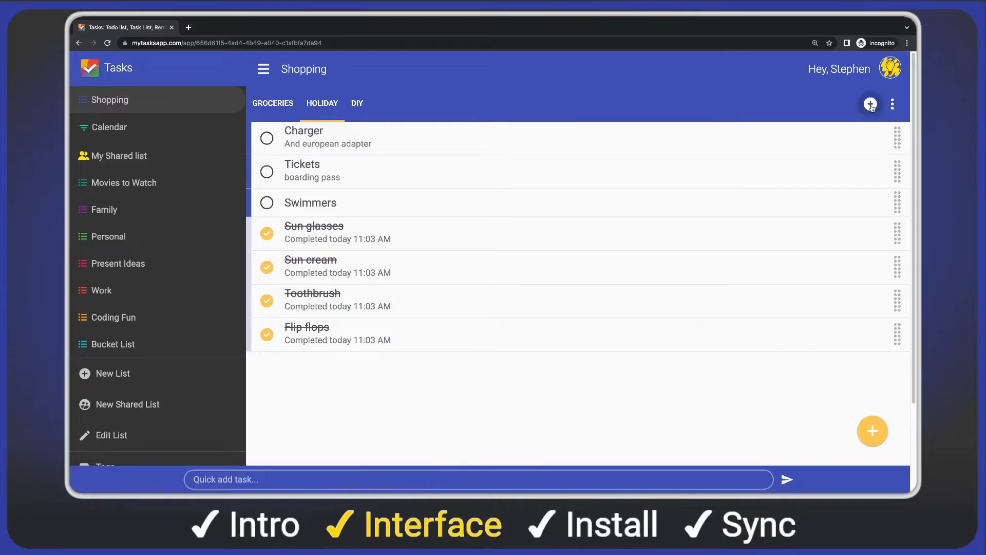
mouse_move(897, 106)
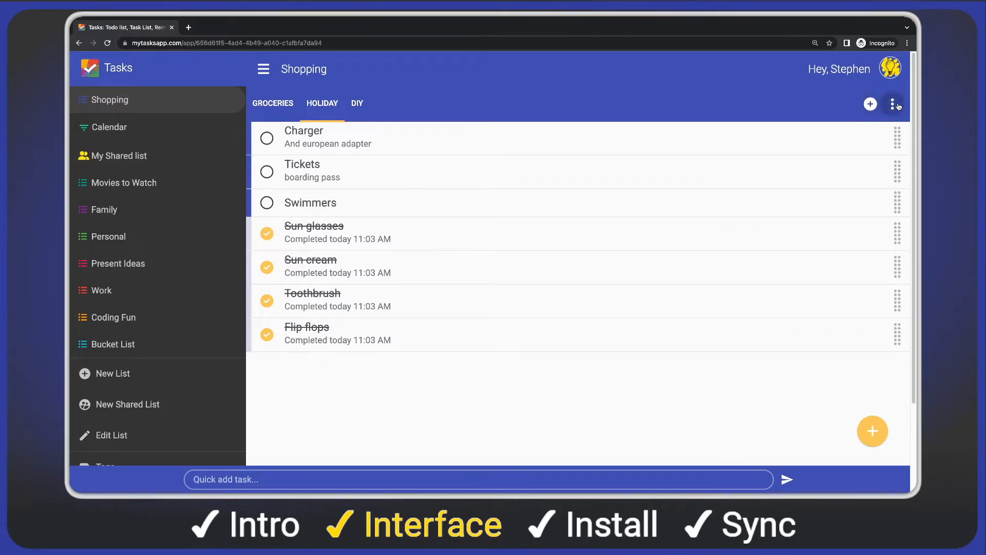
click(893, 104)
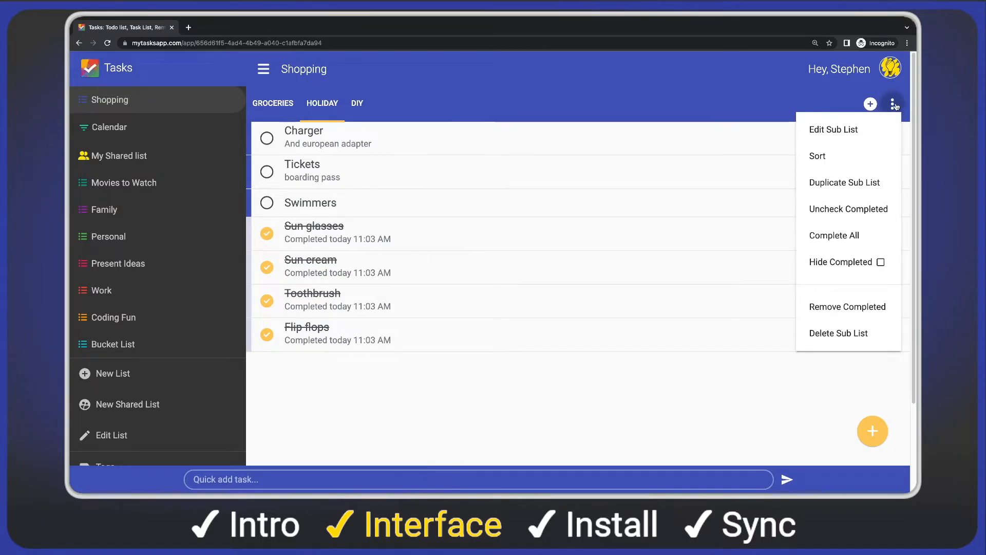
click(712, 97)
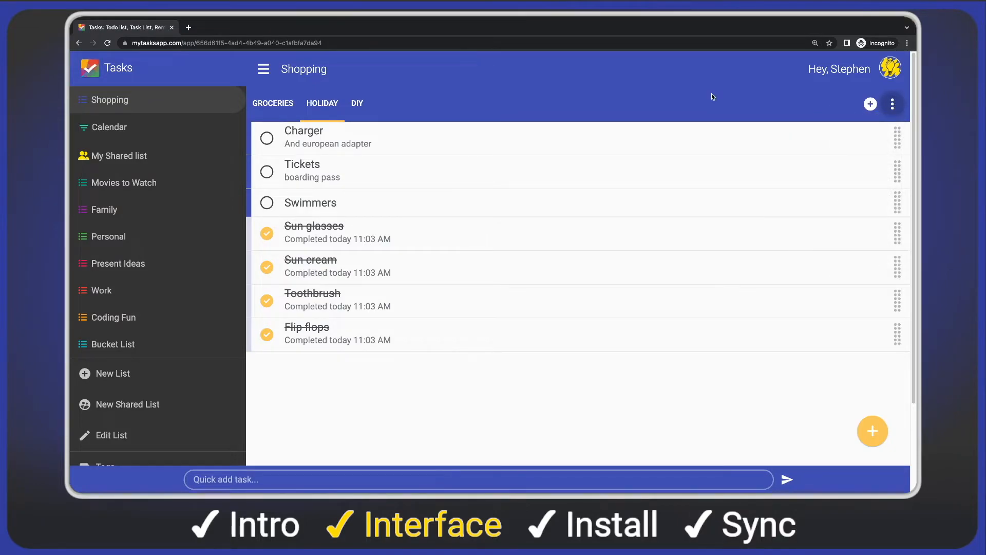
mouse_move(547, 136)
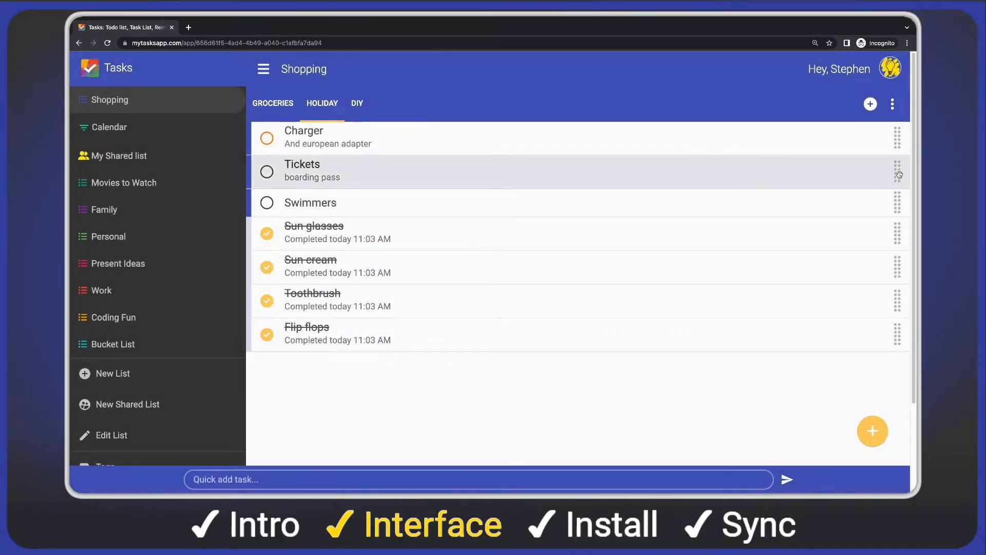
Move Tickets above Charger and highlight it.
drag(898, 174, 898, 138)
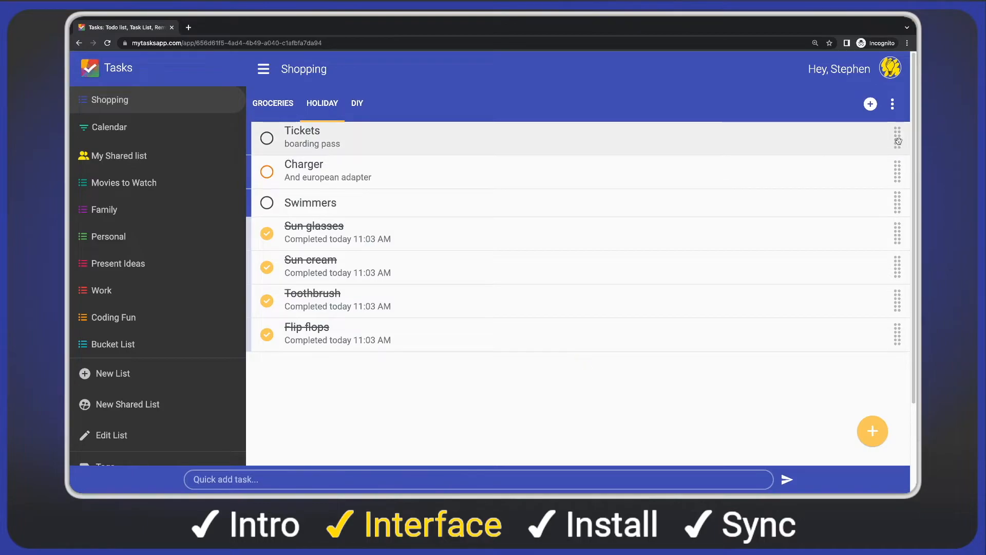
click(896, 139)
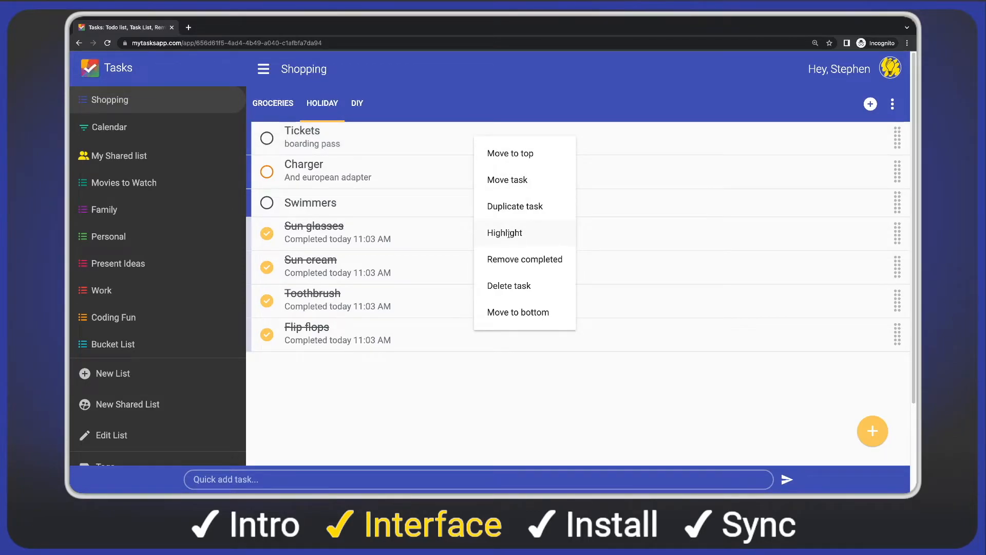
click(505, 233)
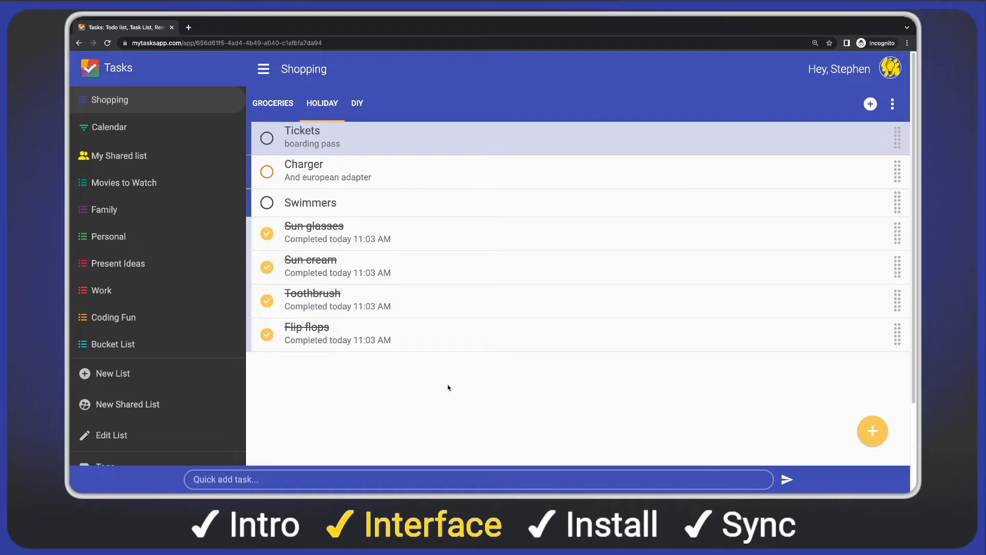
mouse_move(446, 385)
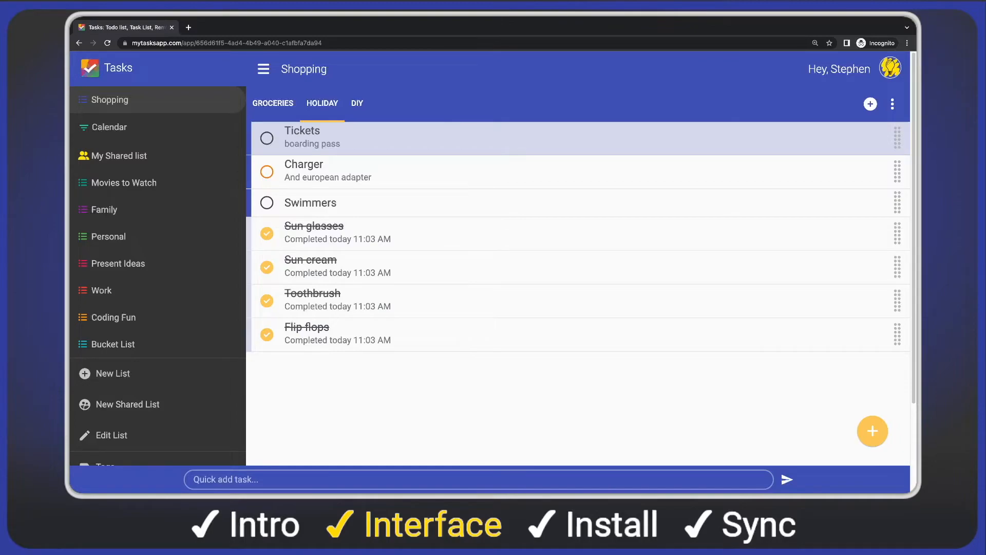
Add 'Good book' via Quick add and 'Passport' via the full new-task form.
text(Good)
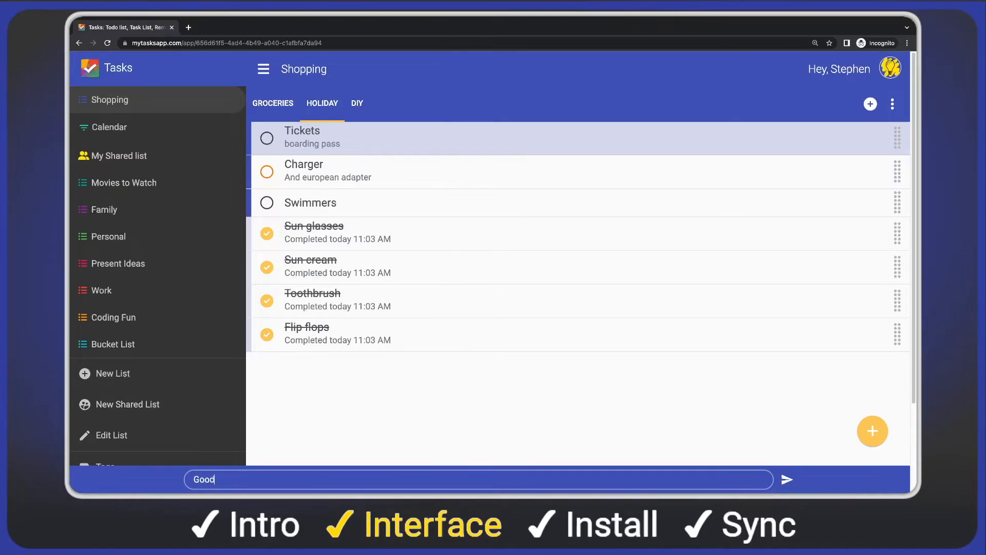
text(book)
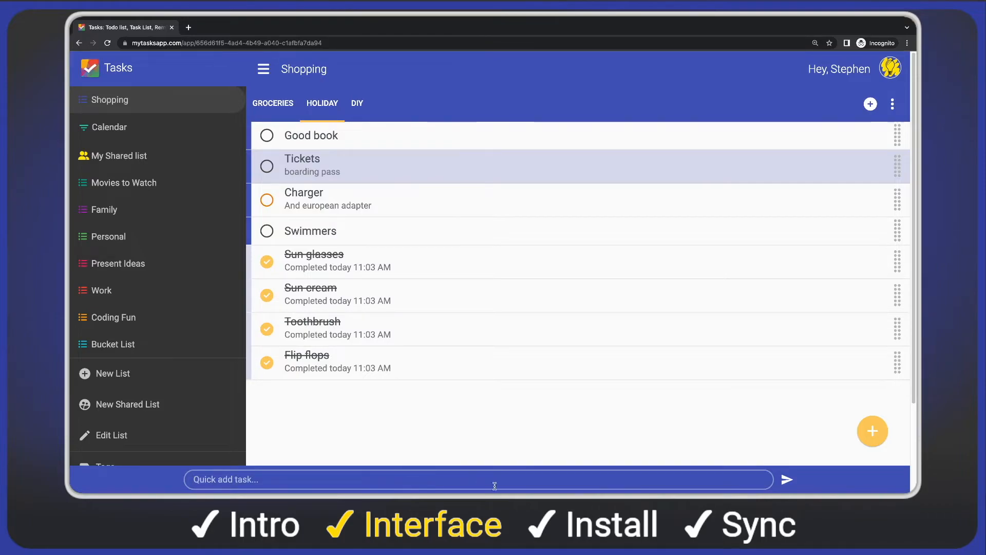
mouse_move(872, 431)
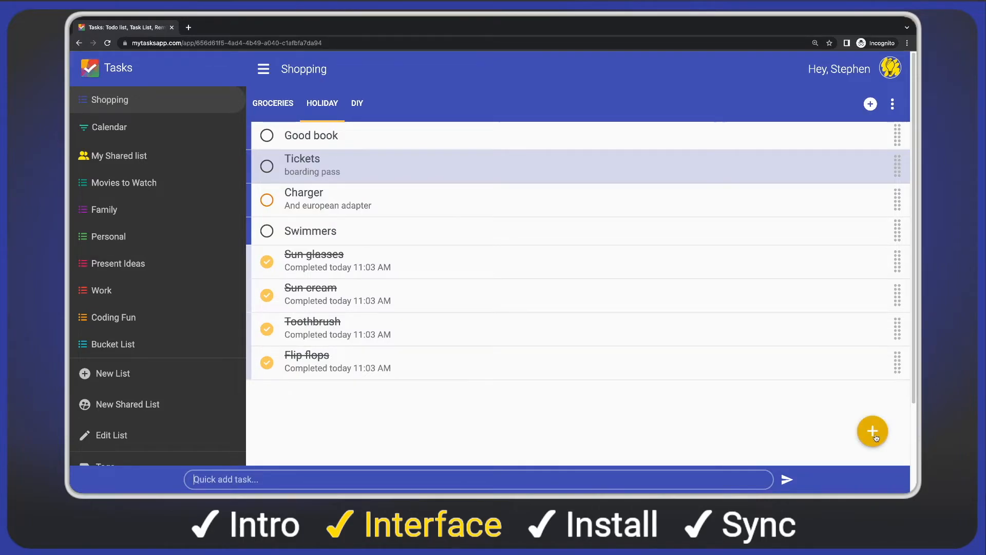
click(872, 430)
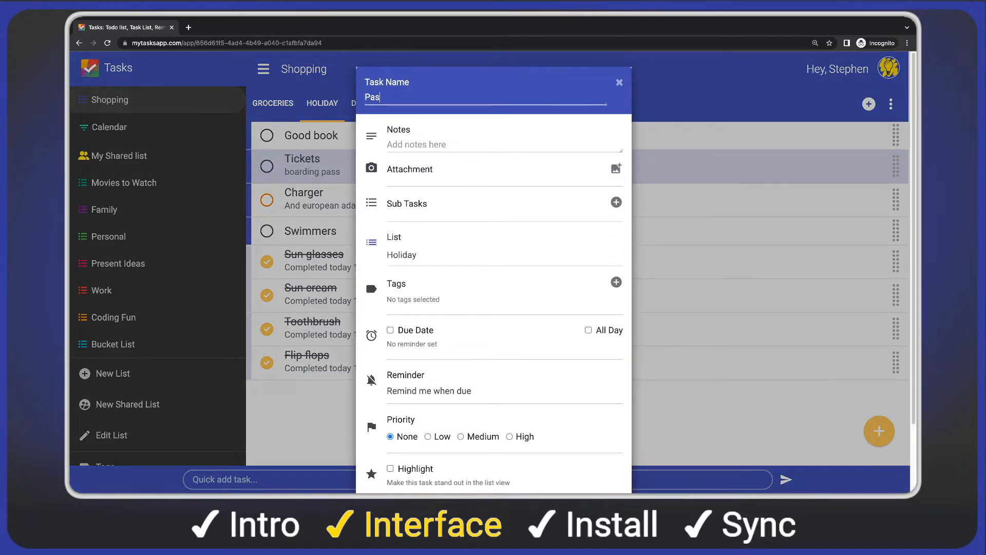
text(sport)
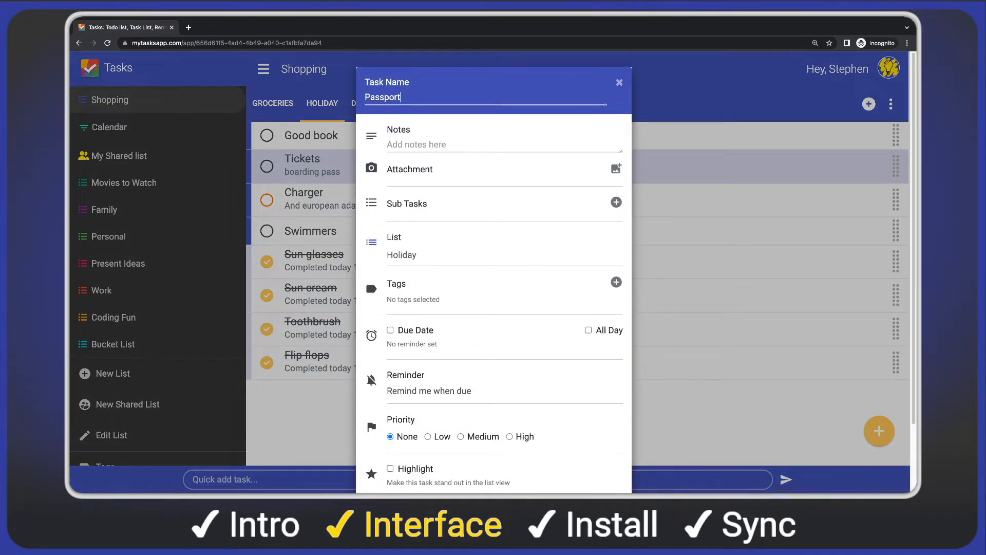
scroll(down, 3)
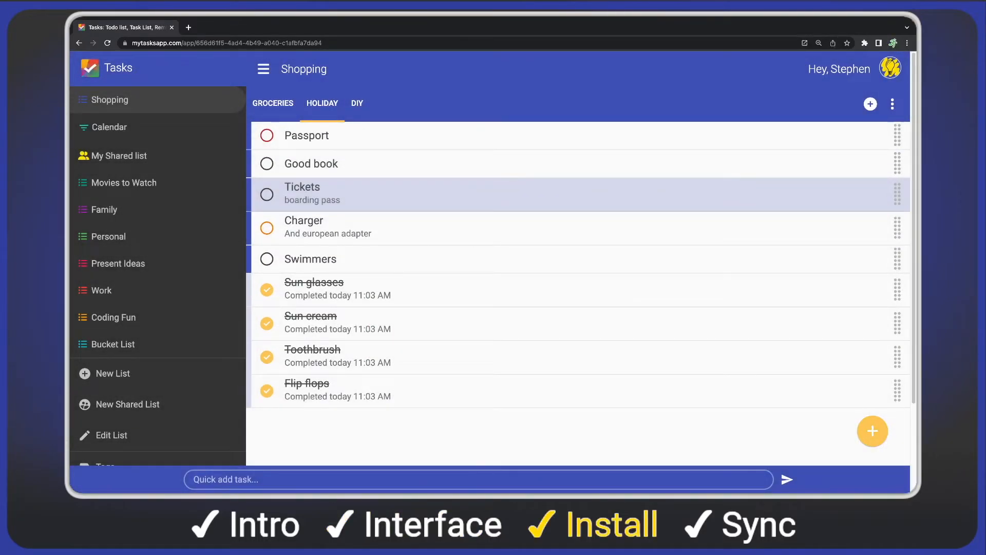
mouse_move(498, 446)
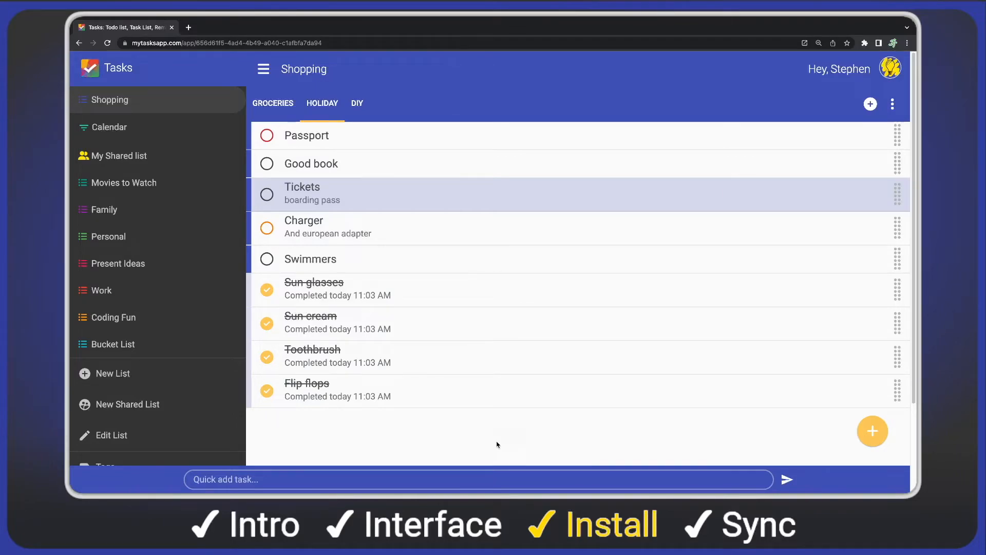
Create a Chrome shortcut named 'Tasks web app' set to open as a window.
click(907, 43)
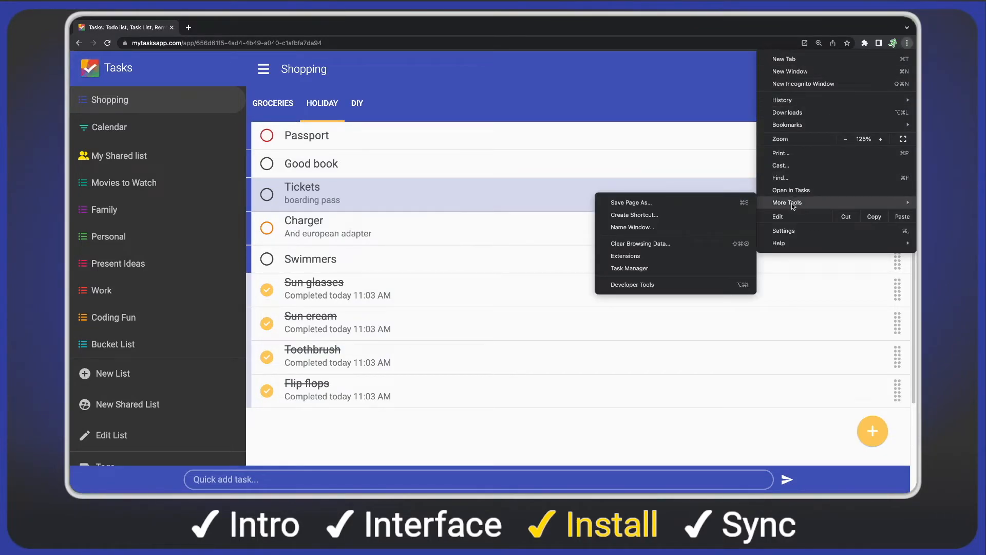
click(634, 215)
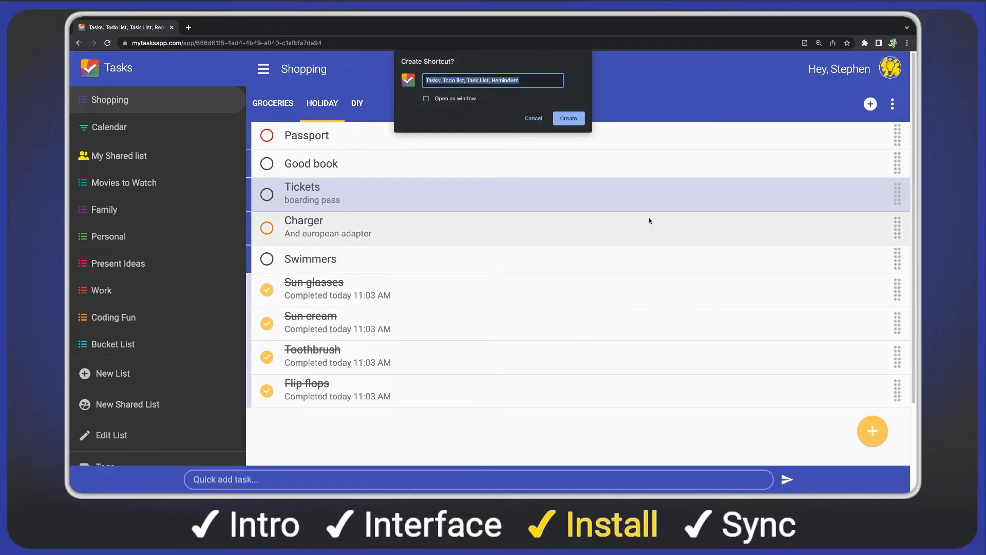
text(Tasks web app)
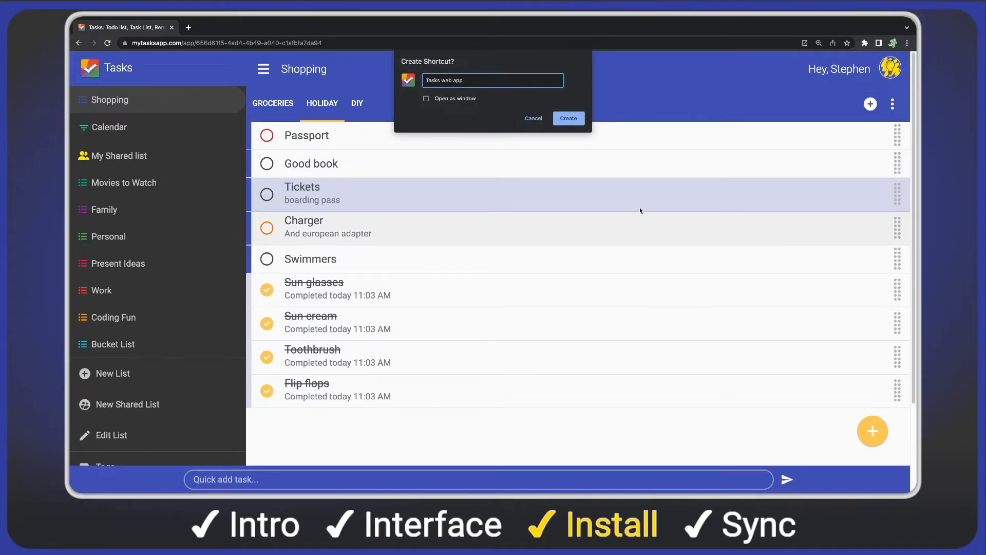
click(426, 98)
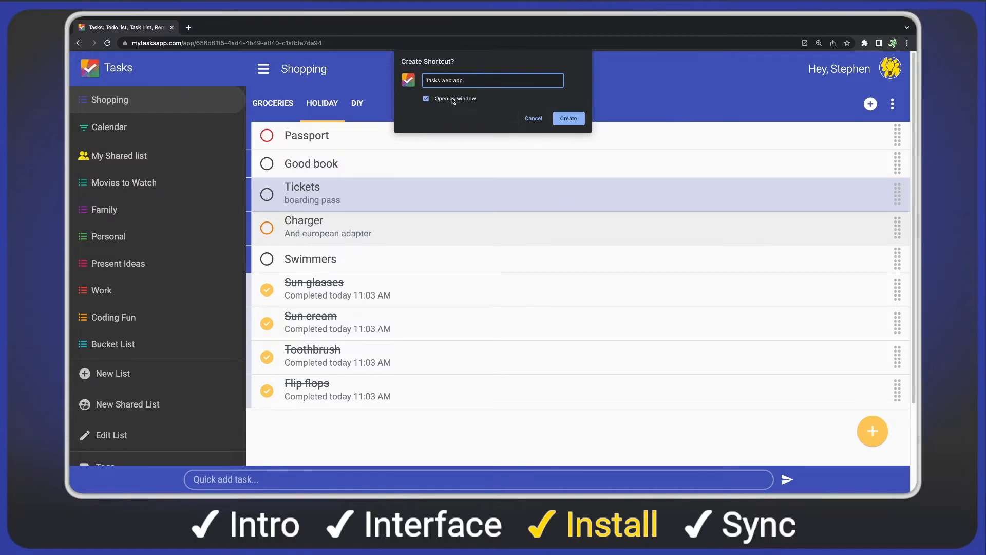
mouse_move(507, 108)
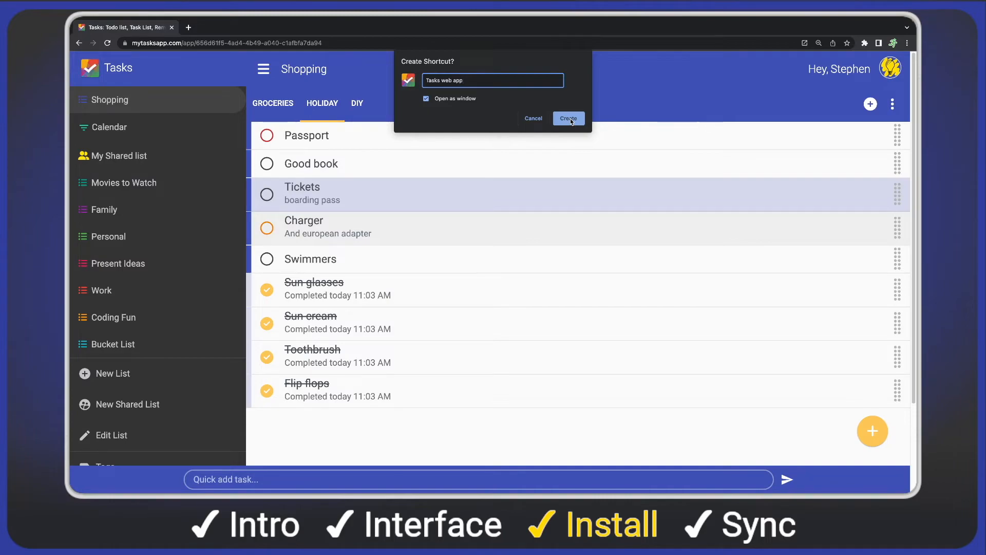
click(568, 118)
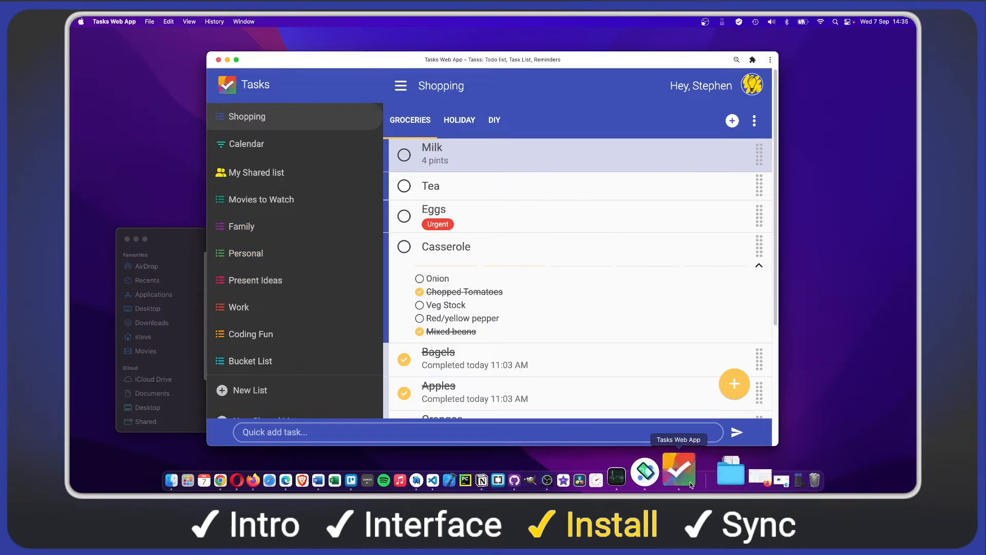
mouse_move(694, 479)
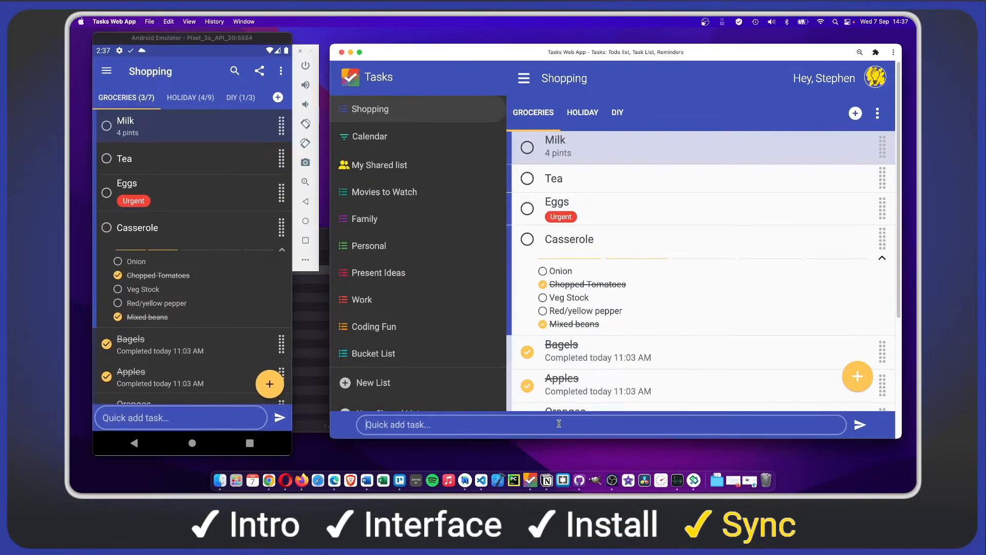
Add 'ice cream' to Groceries on desktop, then open that task on the phone.
text(ice cream)
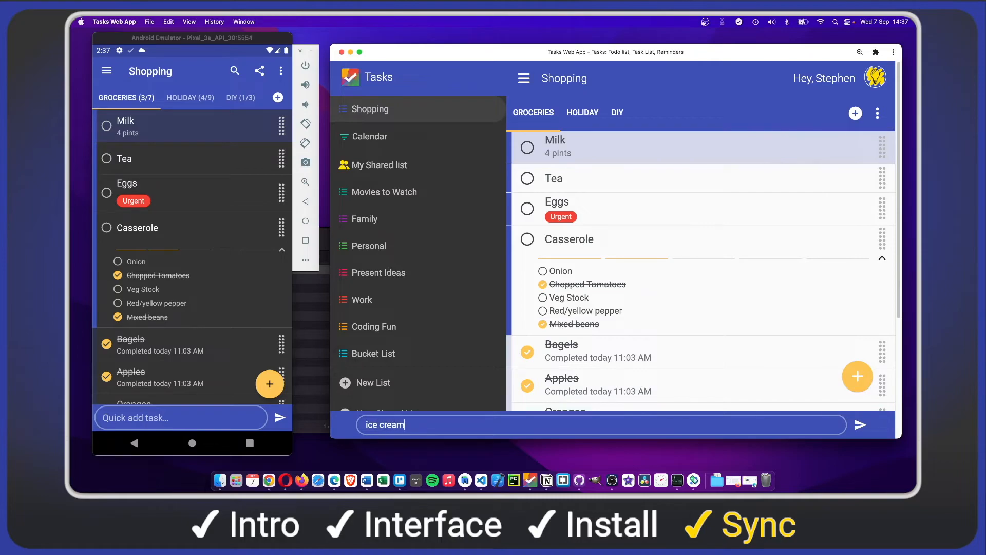
click(861, 424)
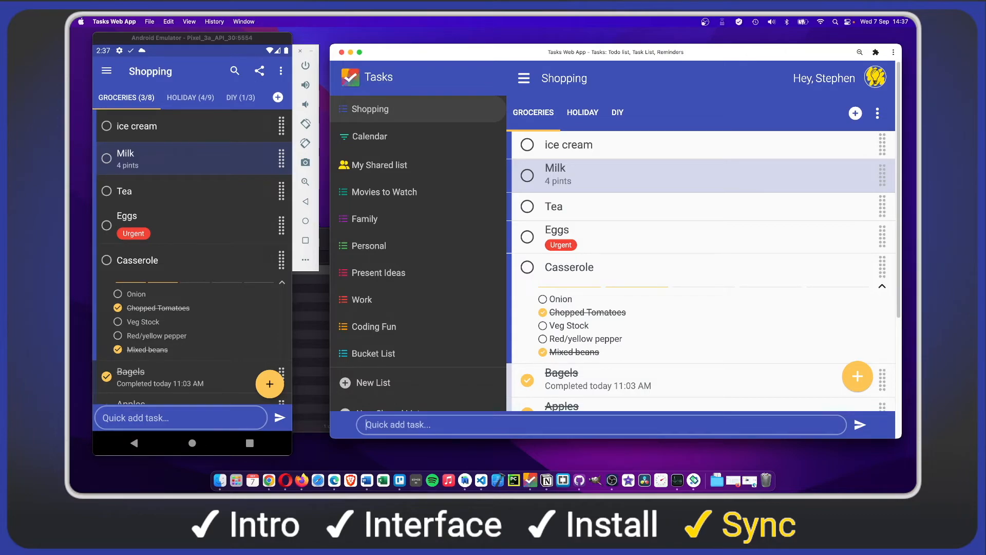
click(136, 126)
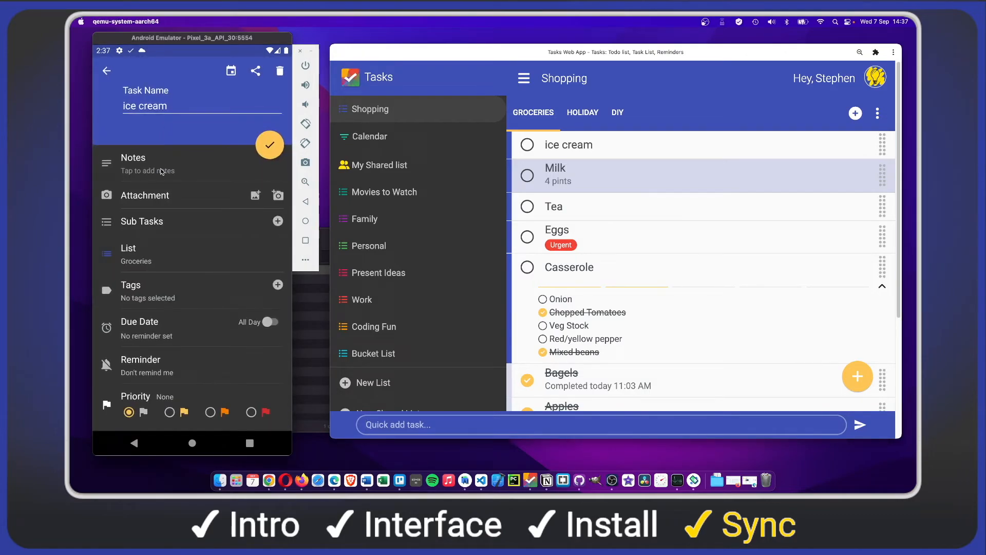